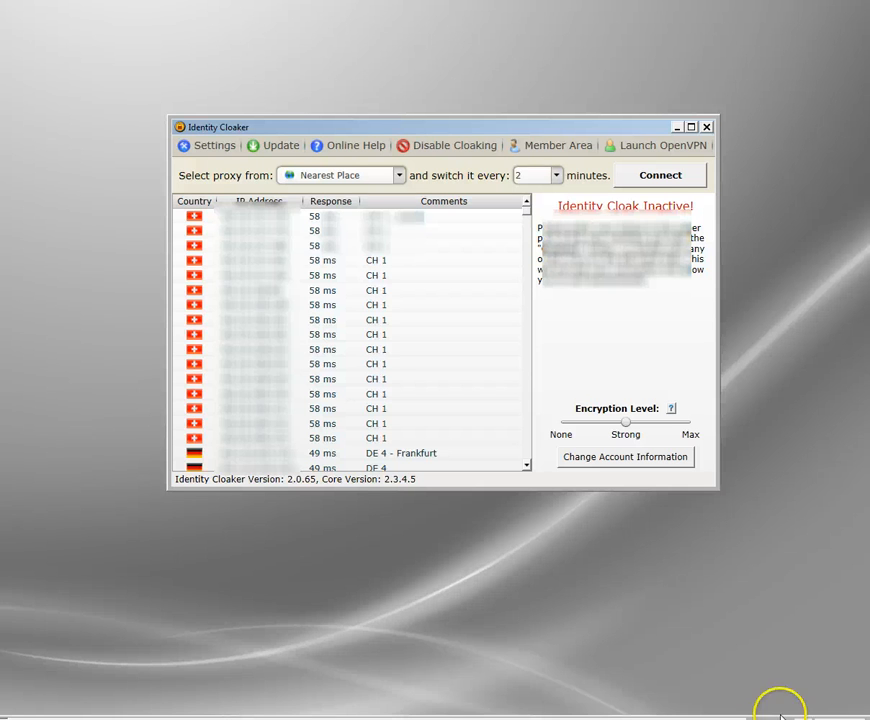
mouse_move(228, 160)
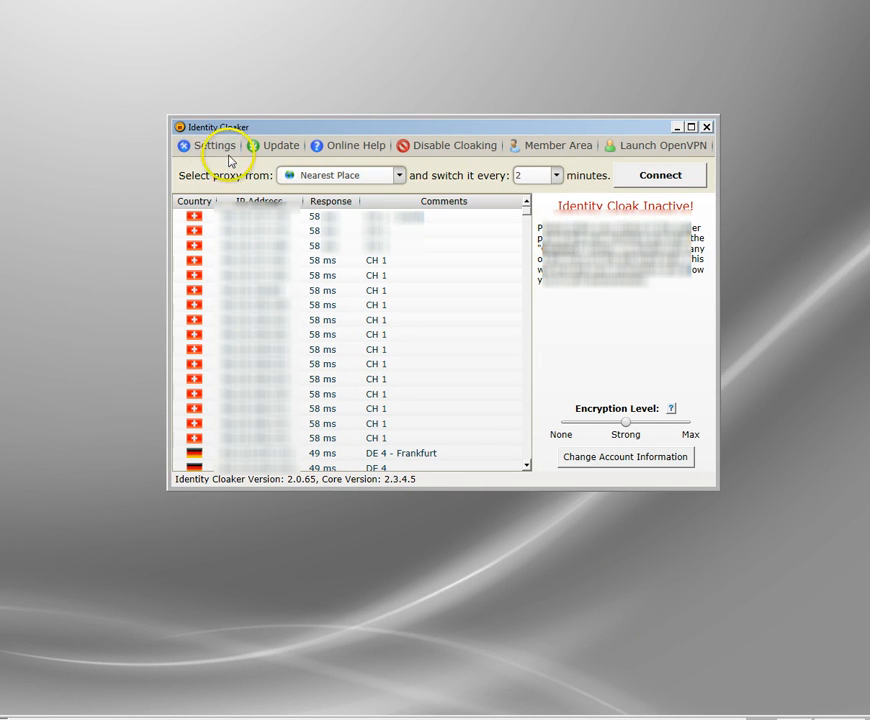
mouse_move(356, 278)
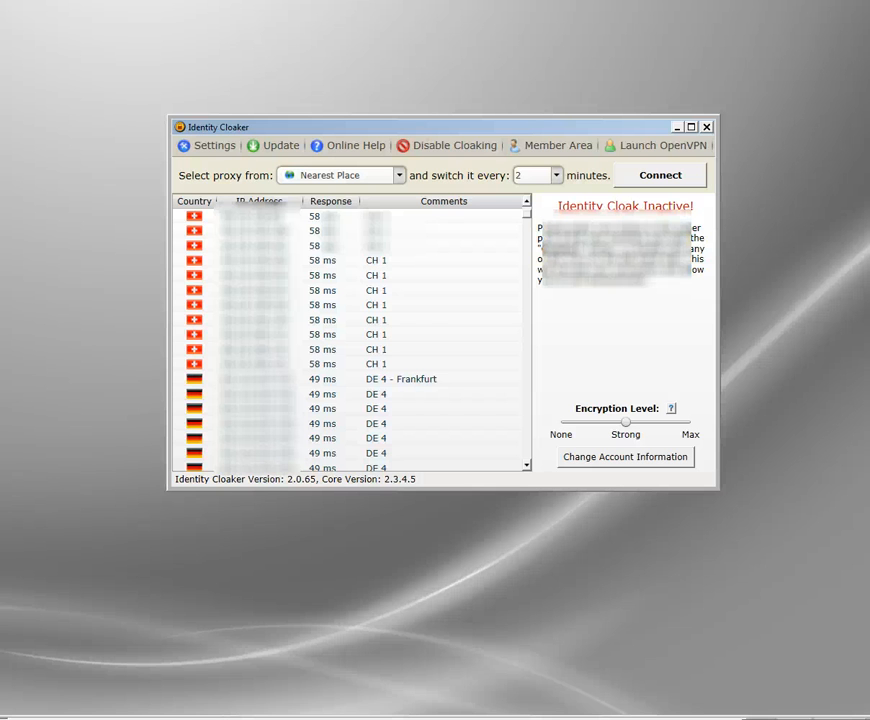
mouse_move(692, 672)
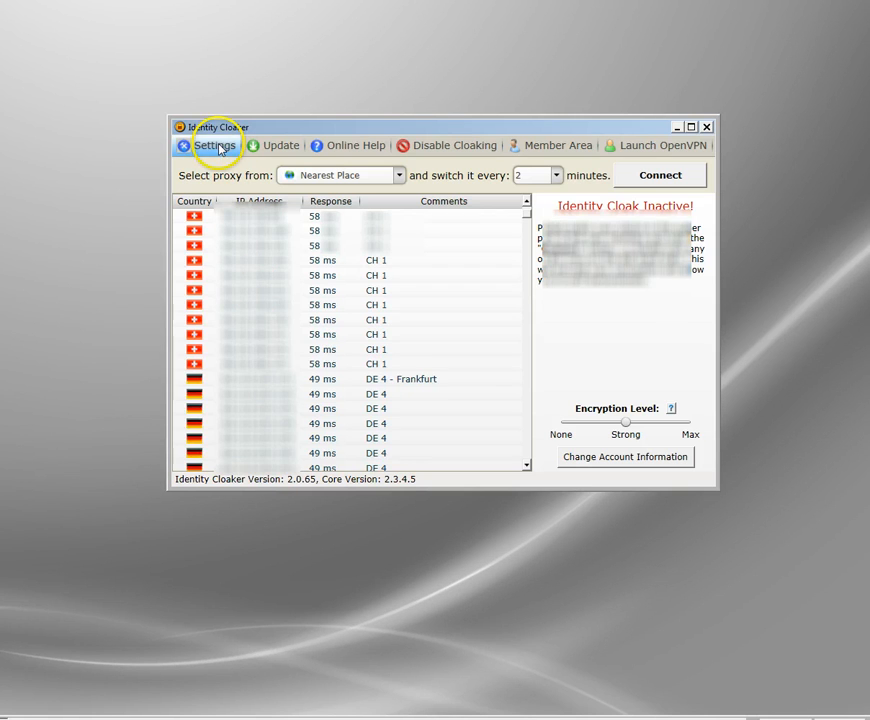
Step: Enable Use Internal Proxy in the Identity Cloaker local proxy settings
left_click(214, 144)
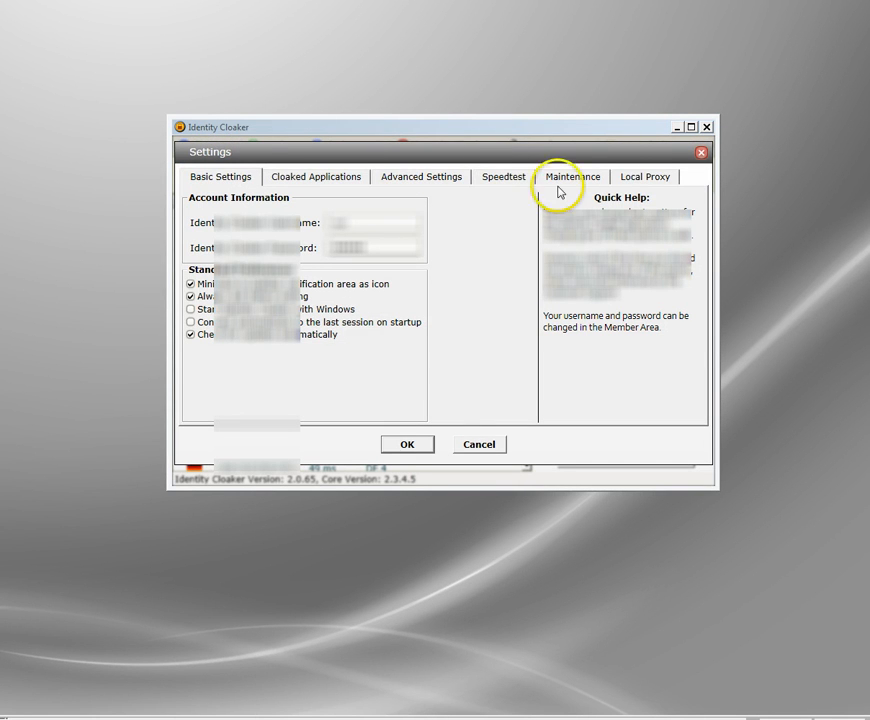
left_click(644, 176)
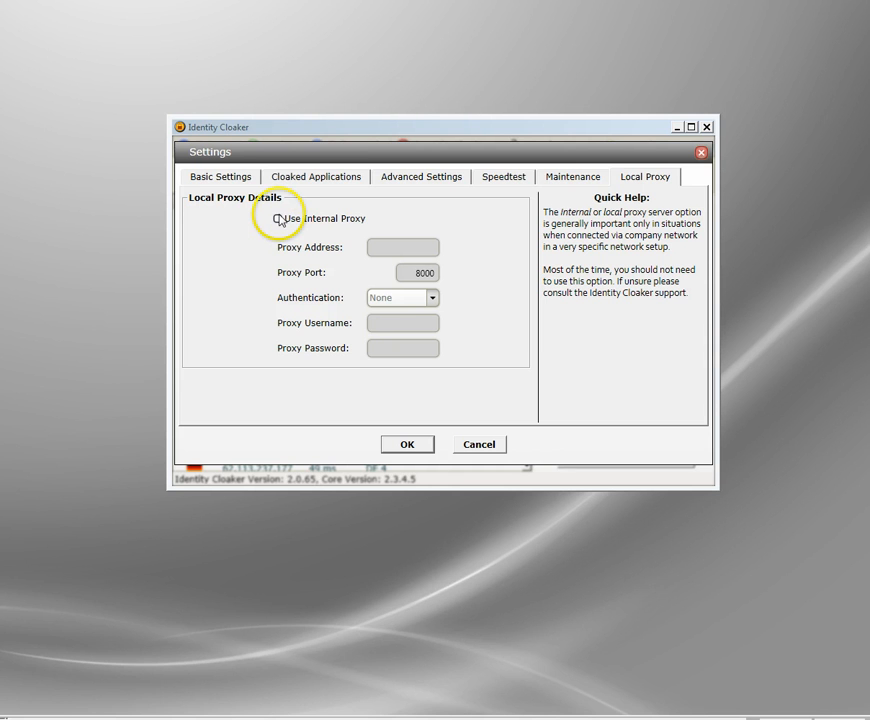
left_click(280, 218)
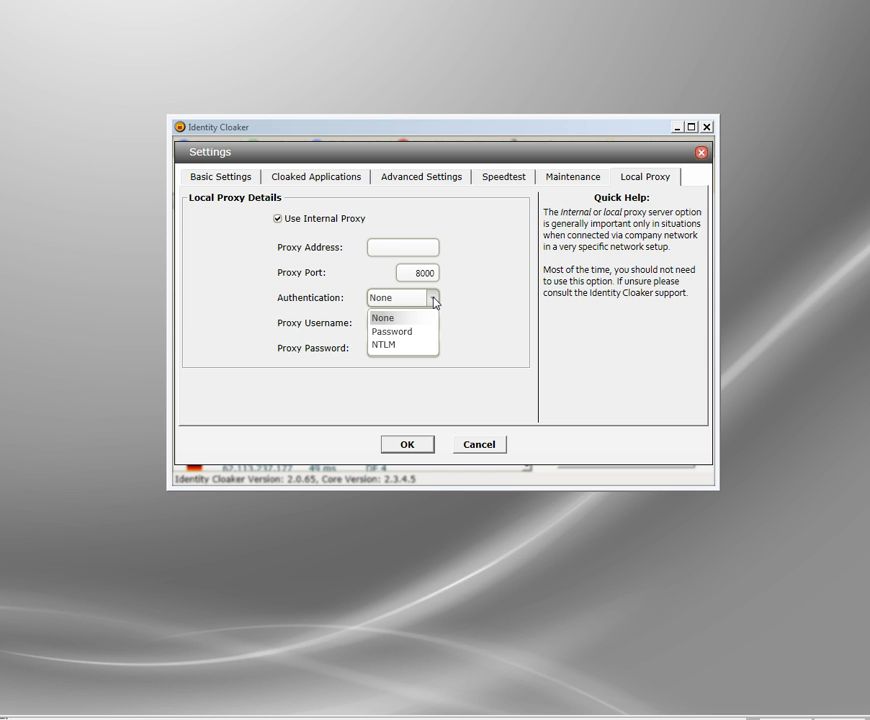
Step: Set proxy authentication to NTLM after trying the None and Password options
left_click(384, 316)
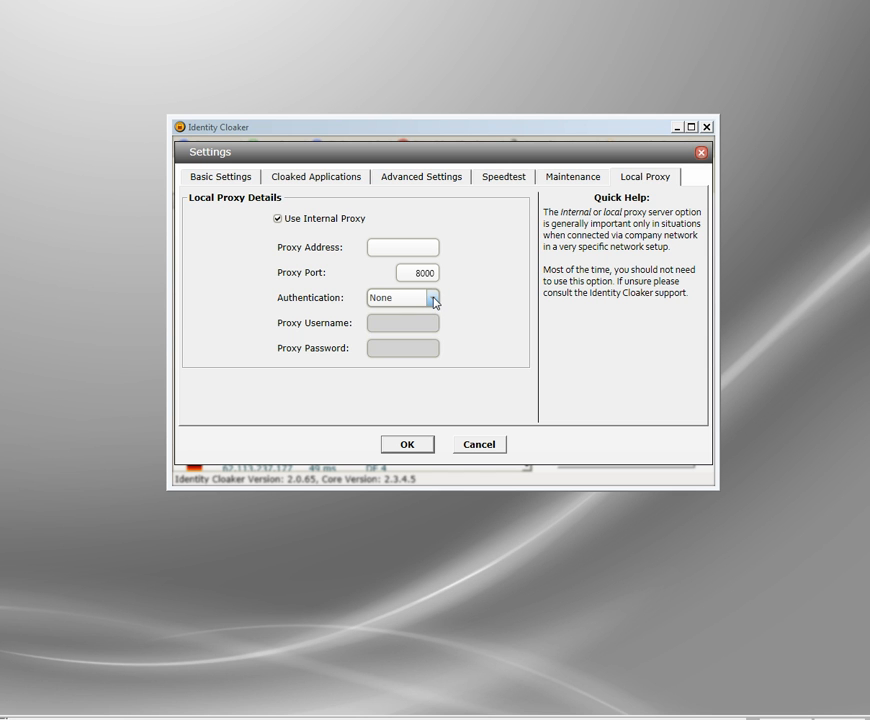
left_click(400, 298)
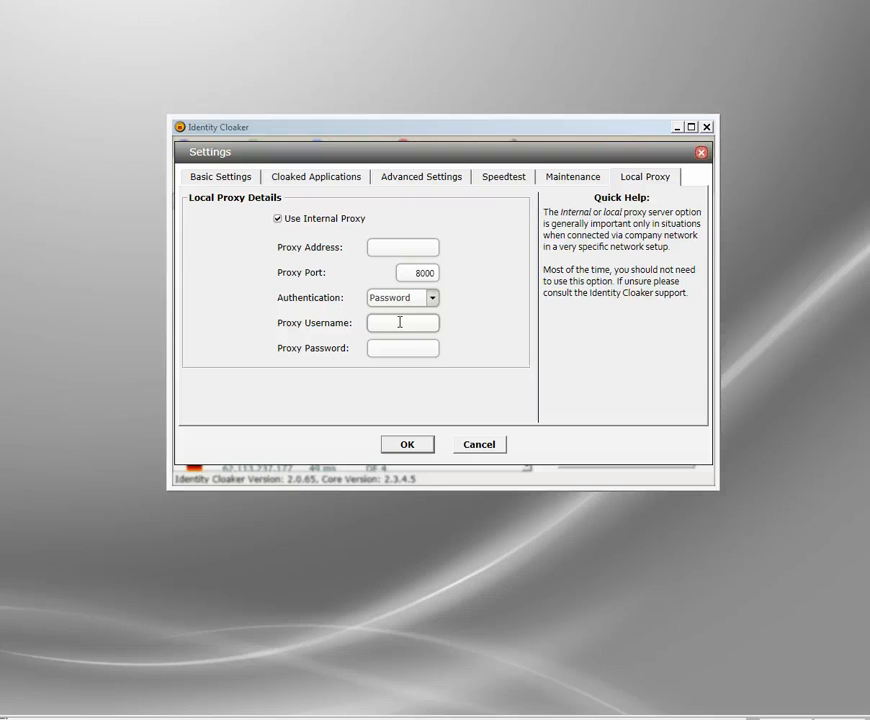
left_click(402, 296)
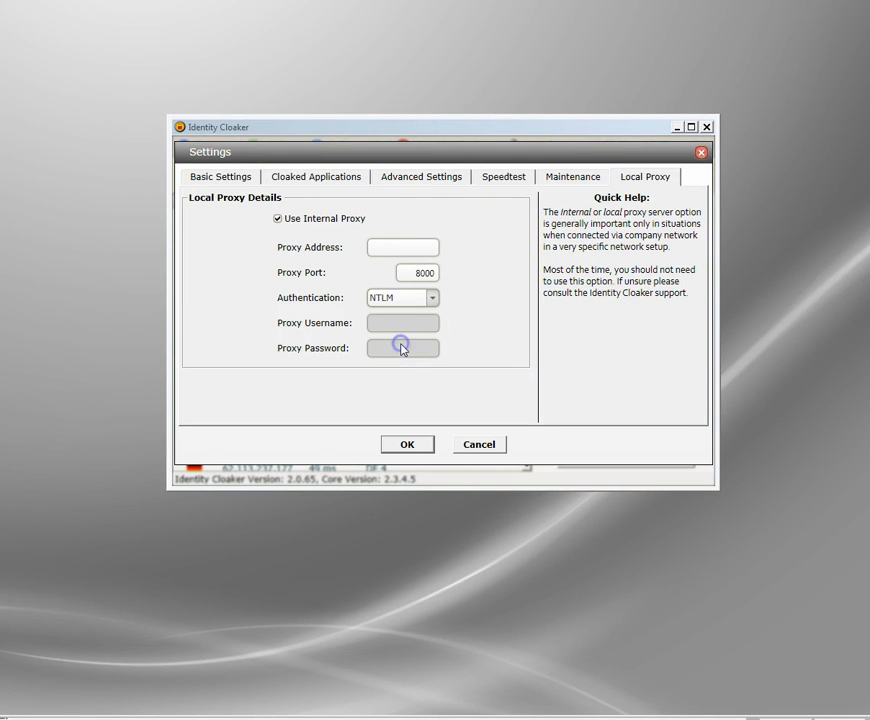
mouse_move(536, 360)
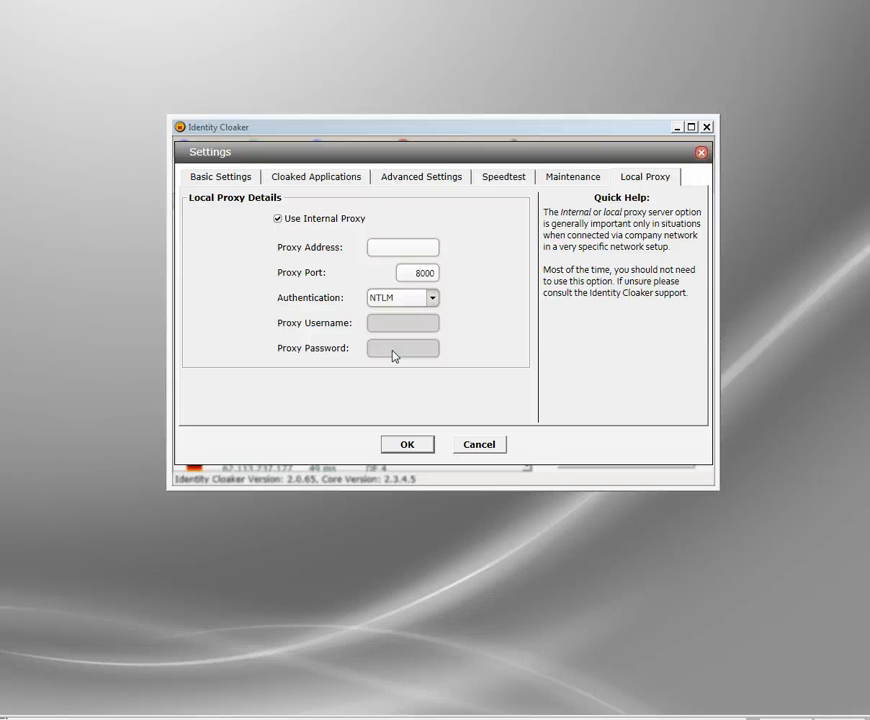
left_click(432, 296)
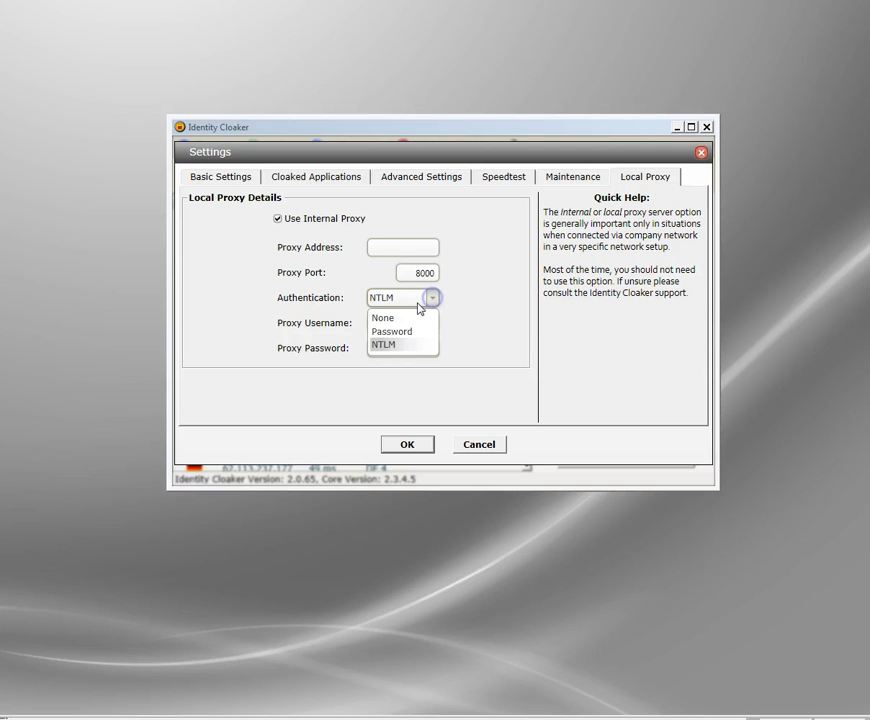
left_click(384, 344)
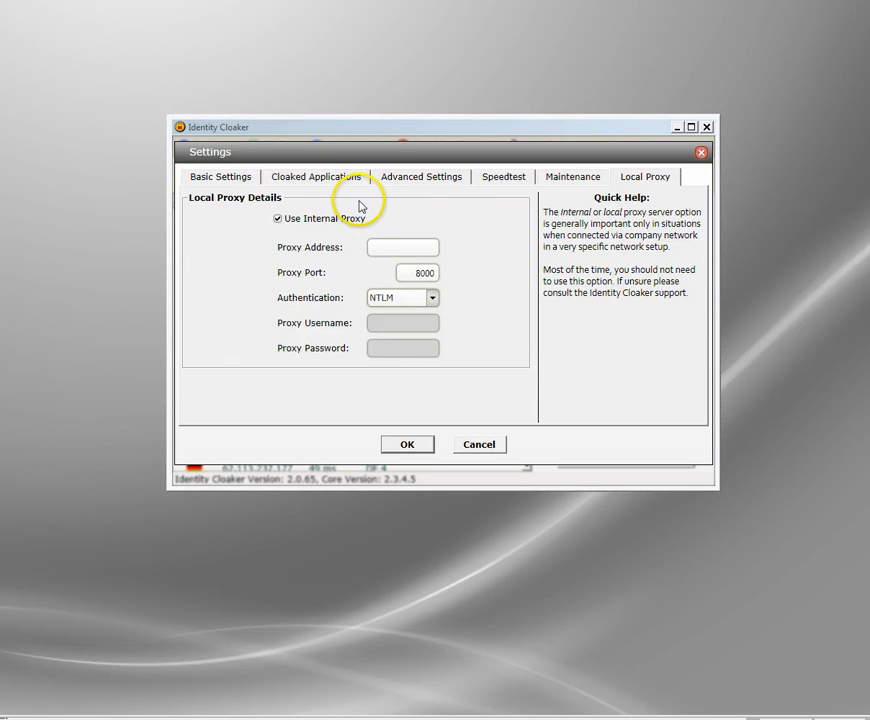
Step: View the Cloaked Applications page and its list of web browsers to cloak
left_click(316, 176)
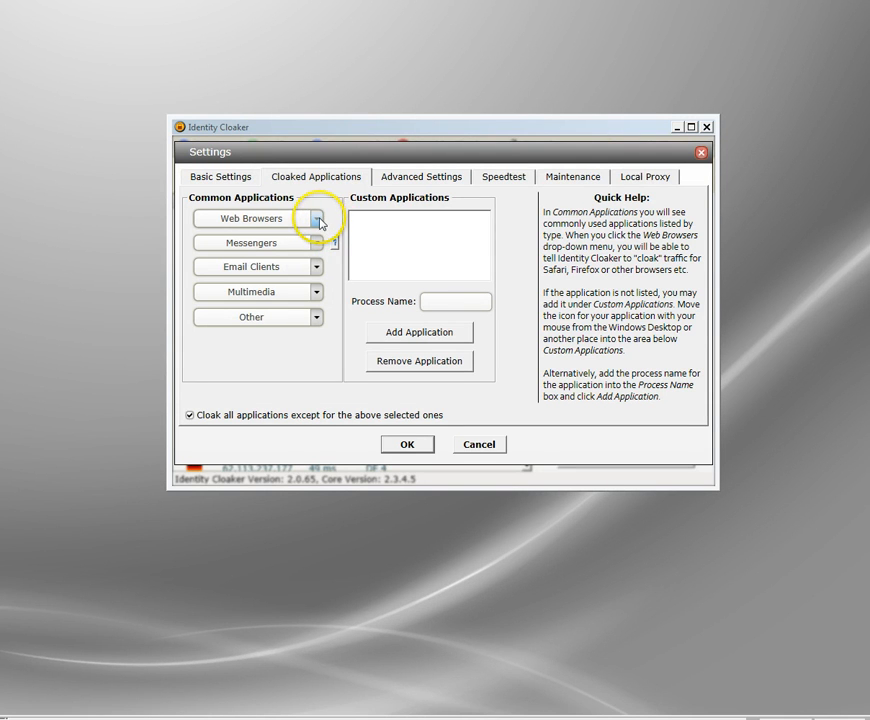
left_click(316, 218)
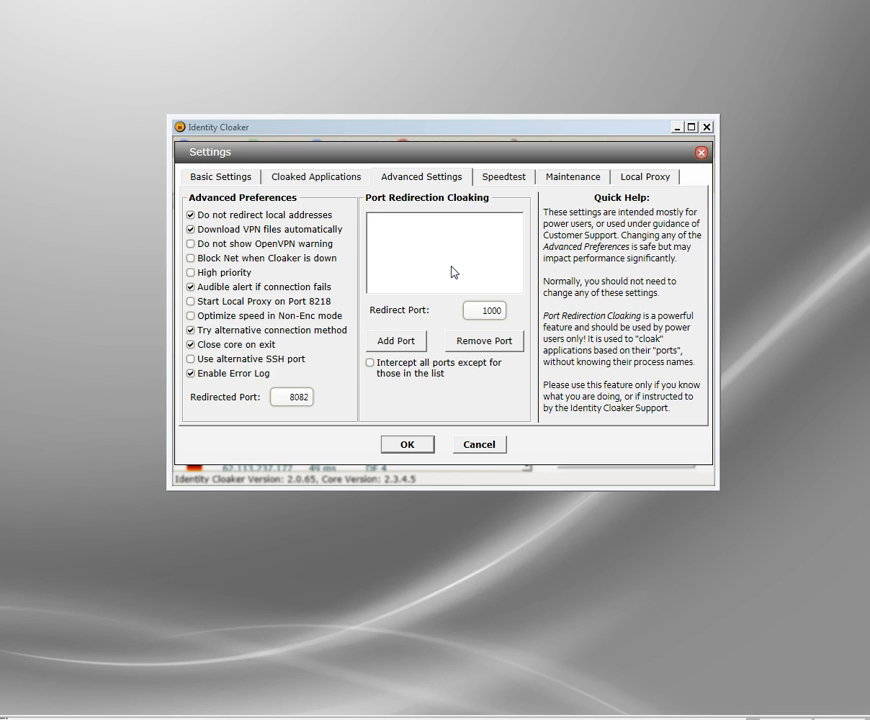
mouse_move(472, 406)
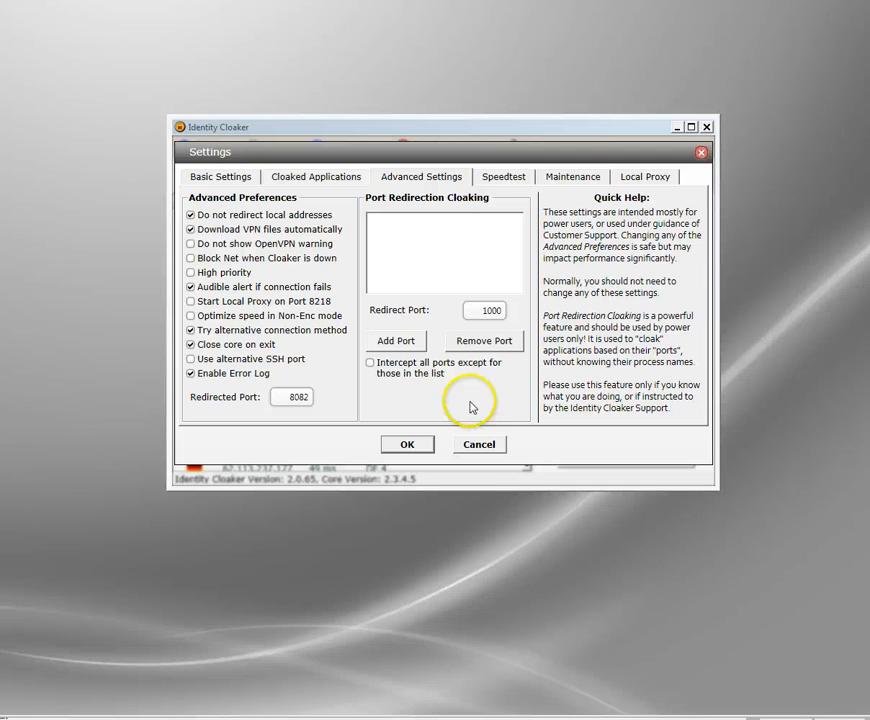
mouse_move(510, 422)
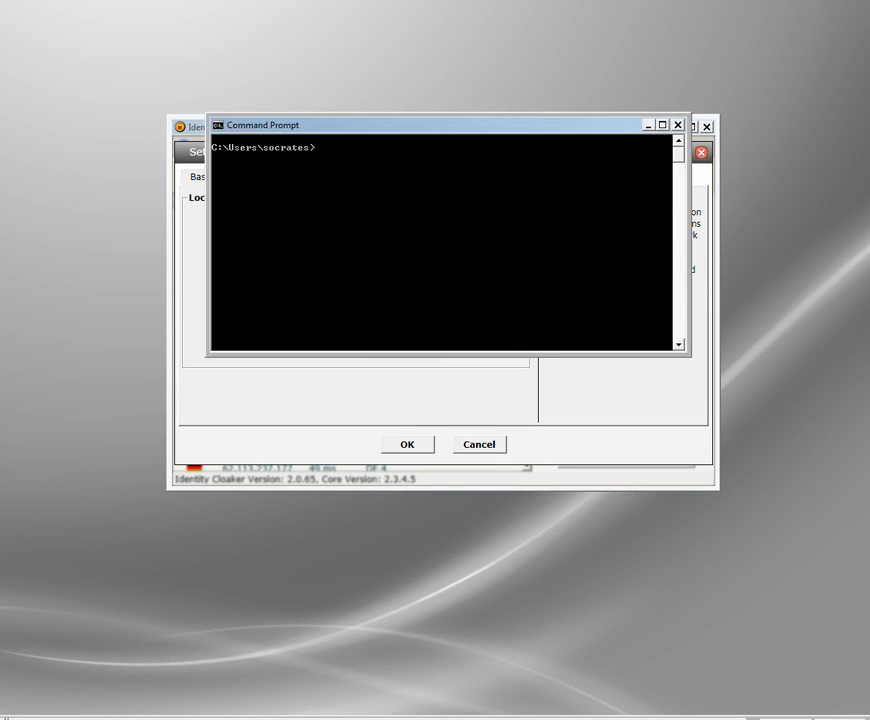
mouse_move(548, 336)
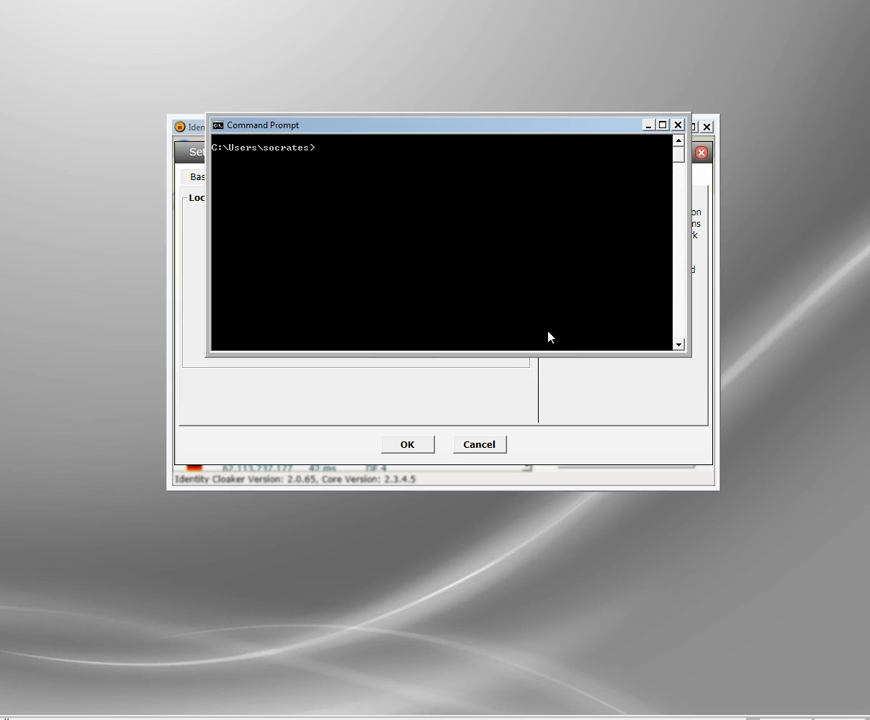
mouse_move(588, 150)
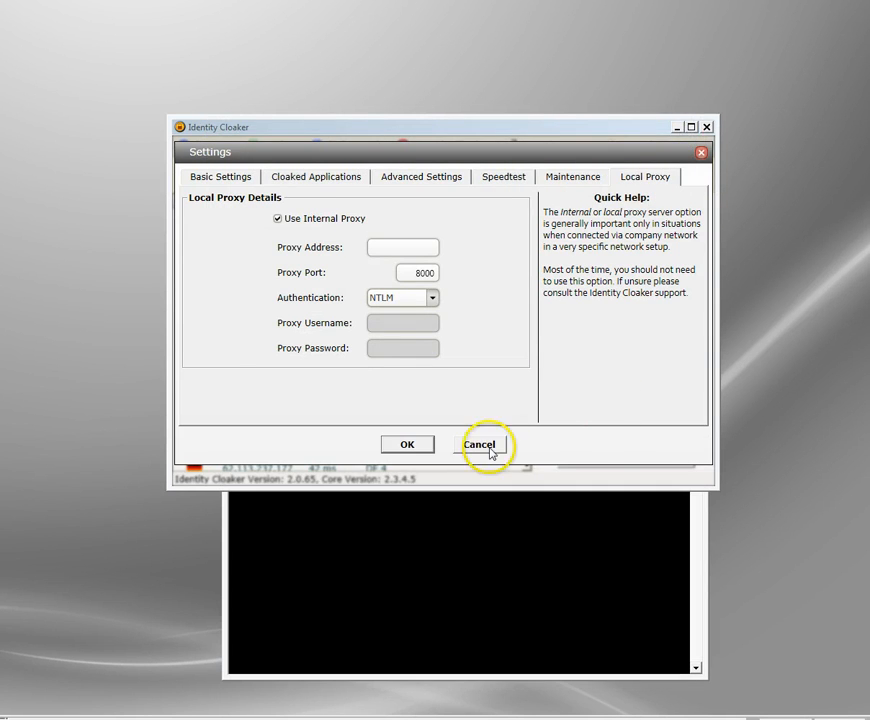
left_click(480, 444)
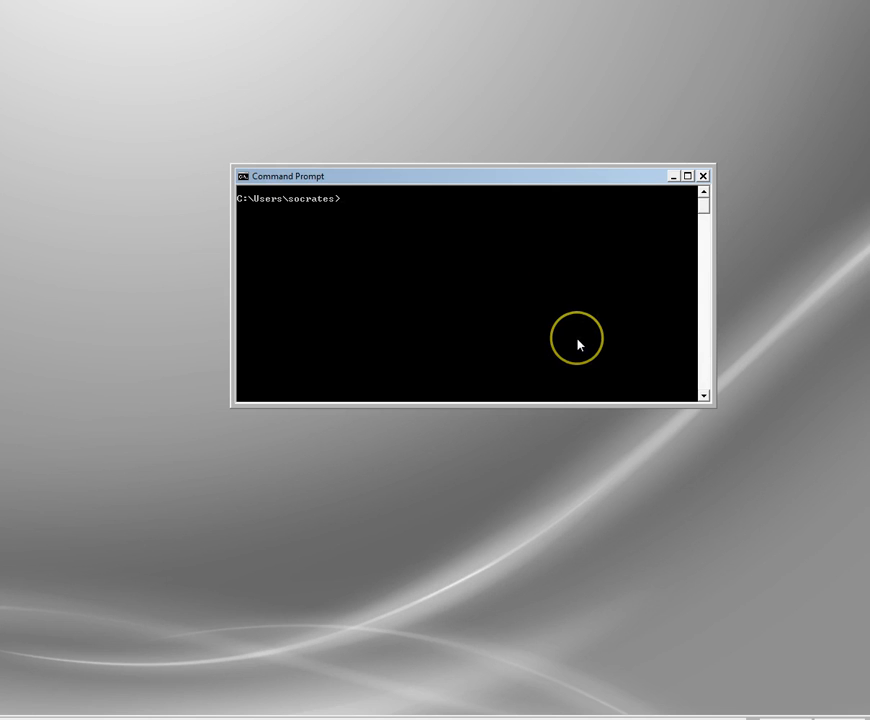
type("tracert")
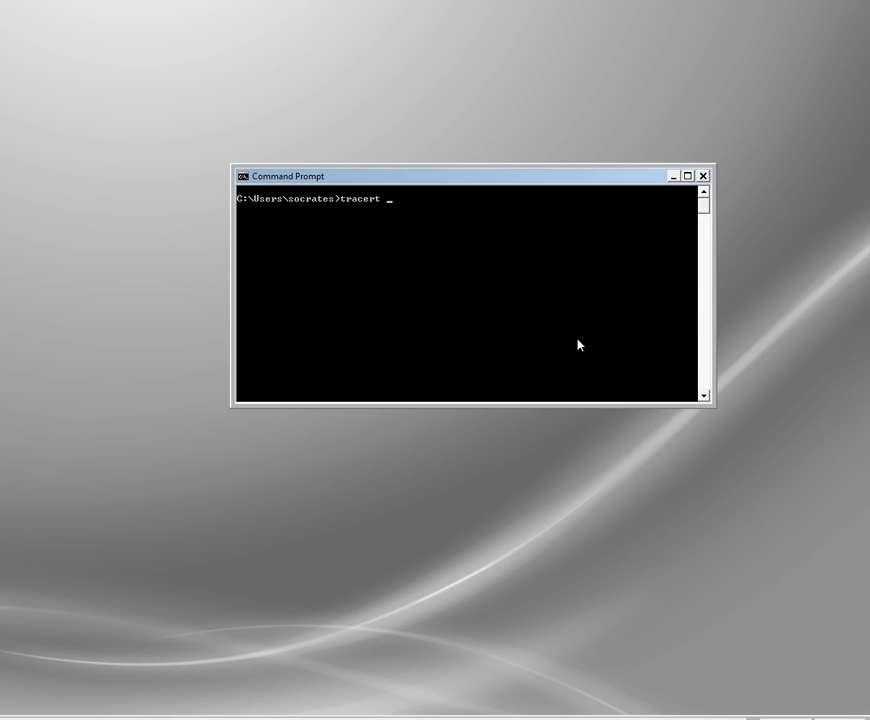
type("www")
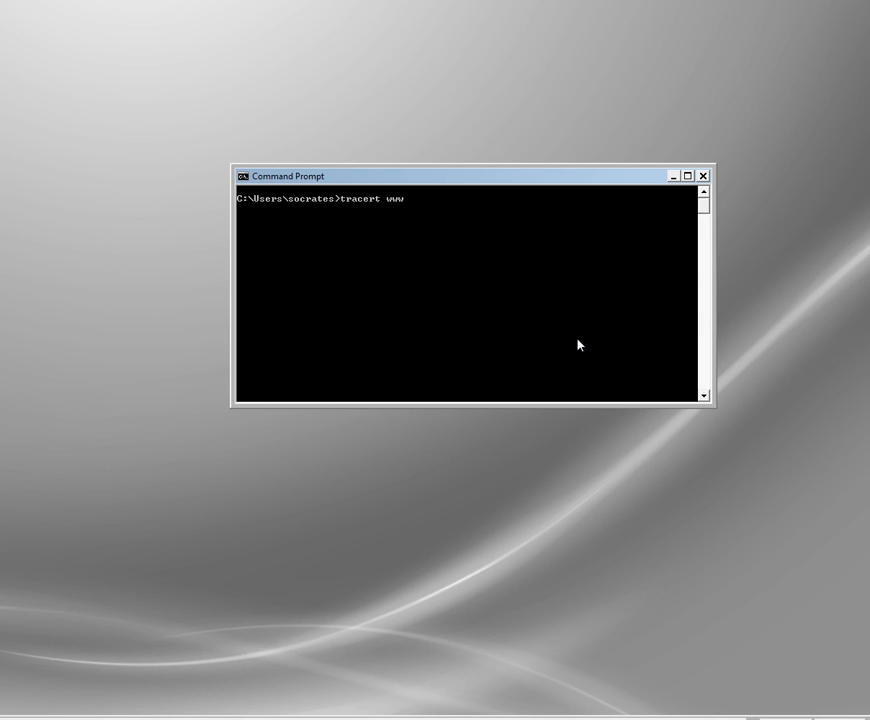
type(".goog")
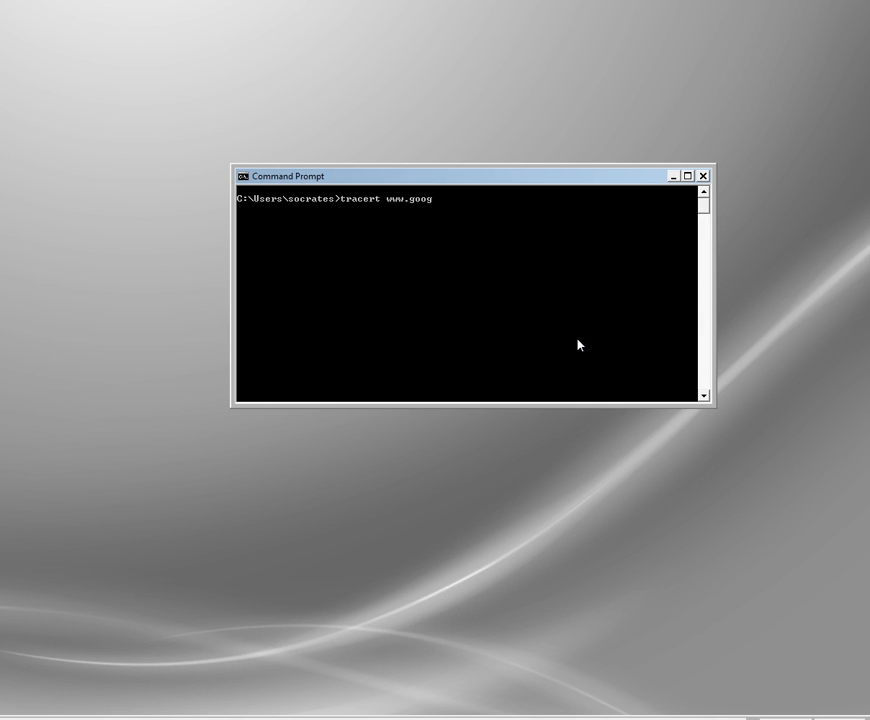
type("le.com")
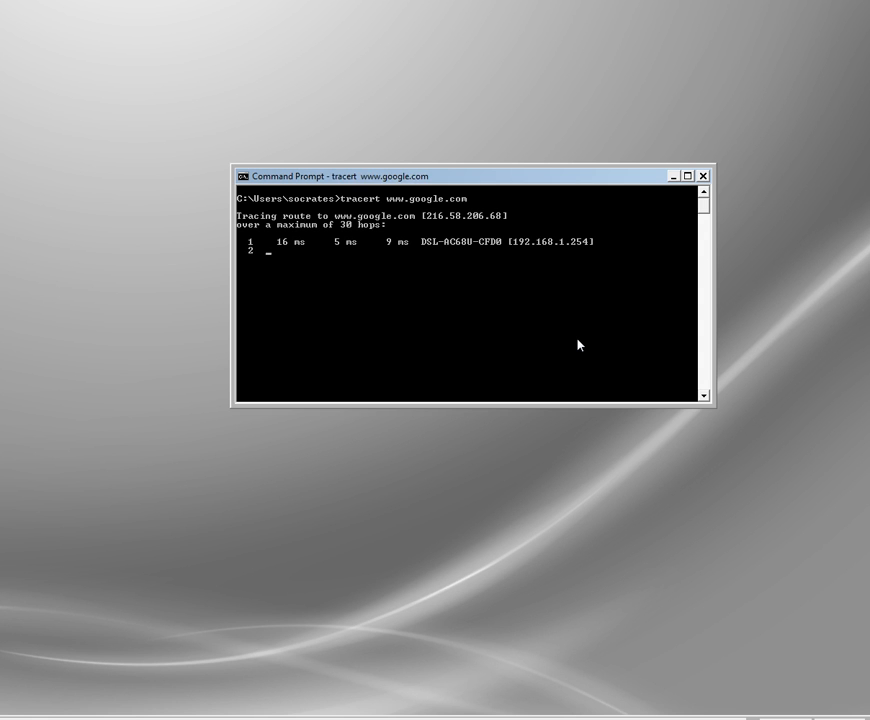
key("ctrl+c")
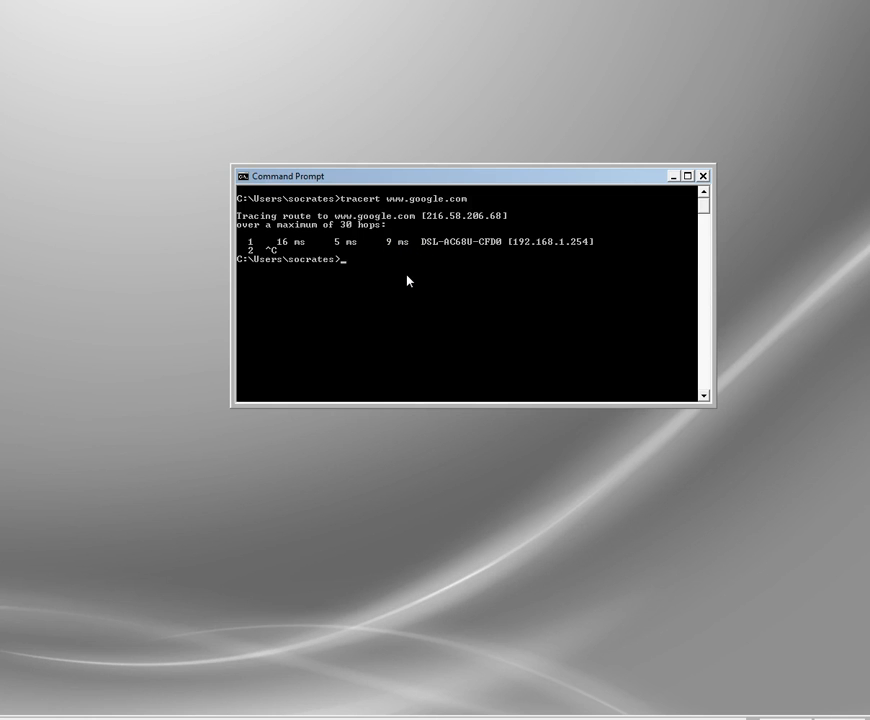
mouse_move(524, 248)
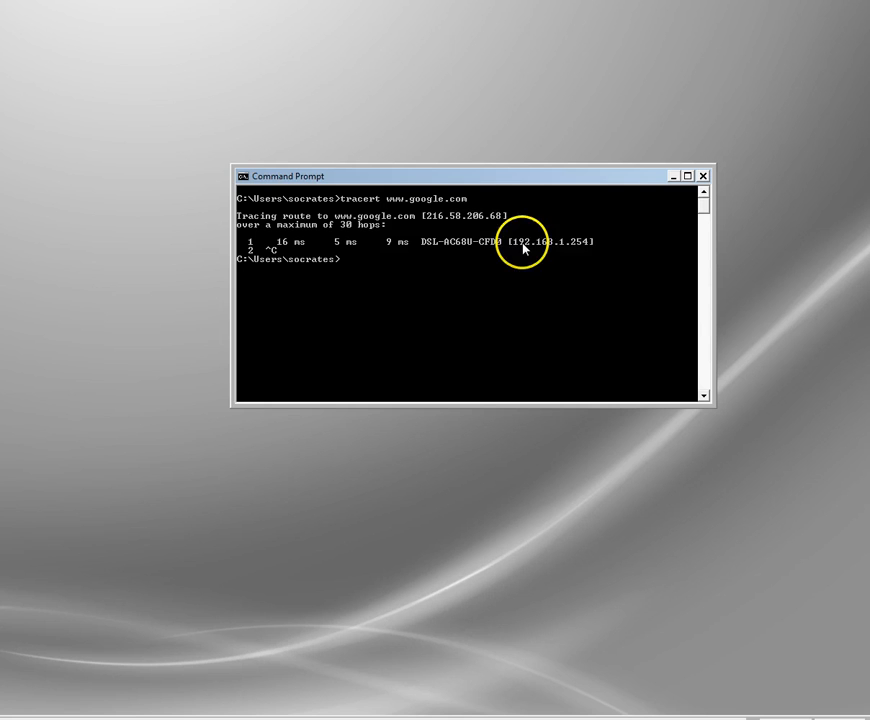
mouse_move(544, 256)
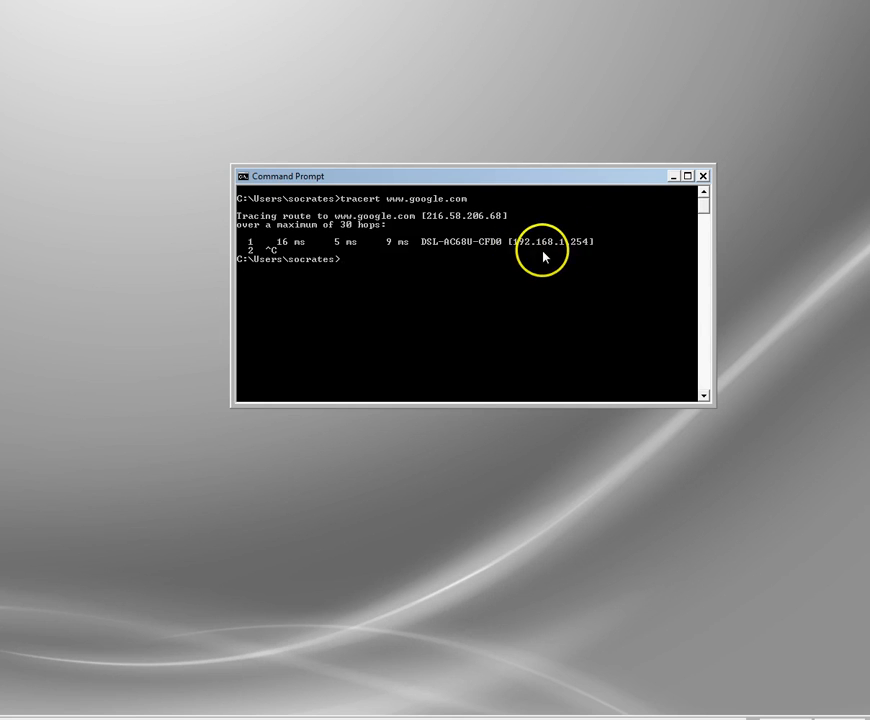
mouse_move(556, 250)
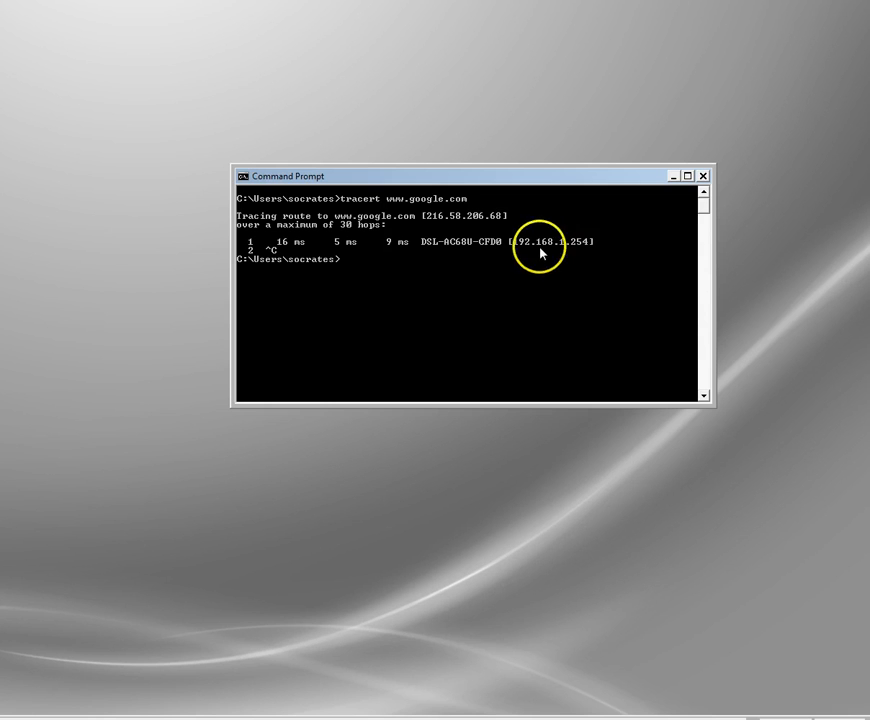
mouse_move(596, 260)
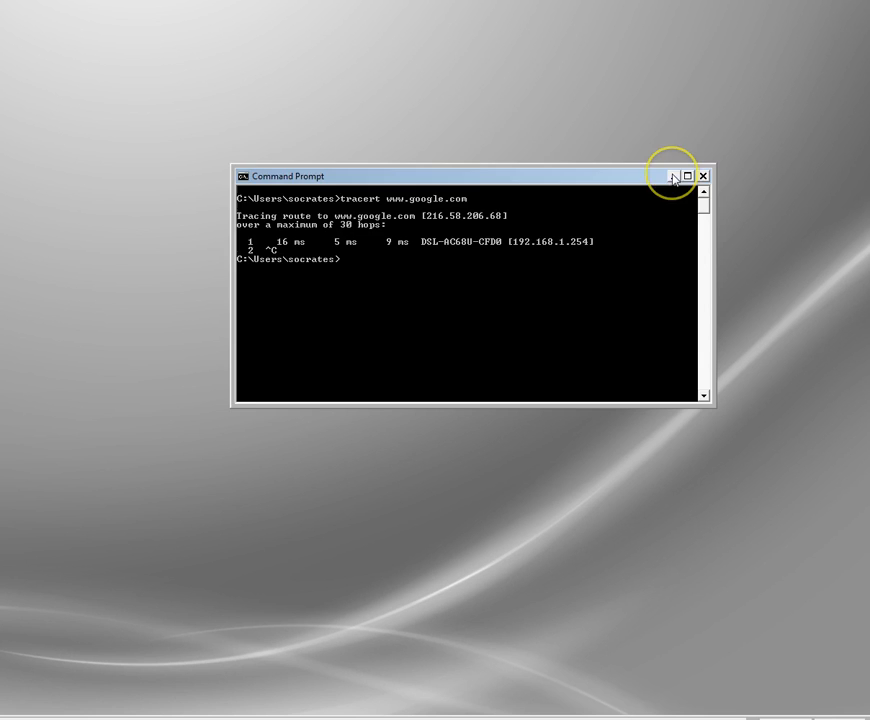
Step: Reach Internet Explorer's LAN settings via Internet Options > Connections, showing the proxy on port 8080
left_click(672, 176)
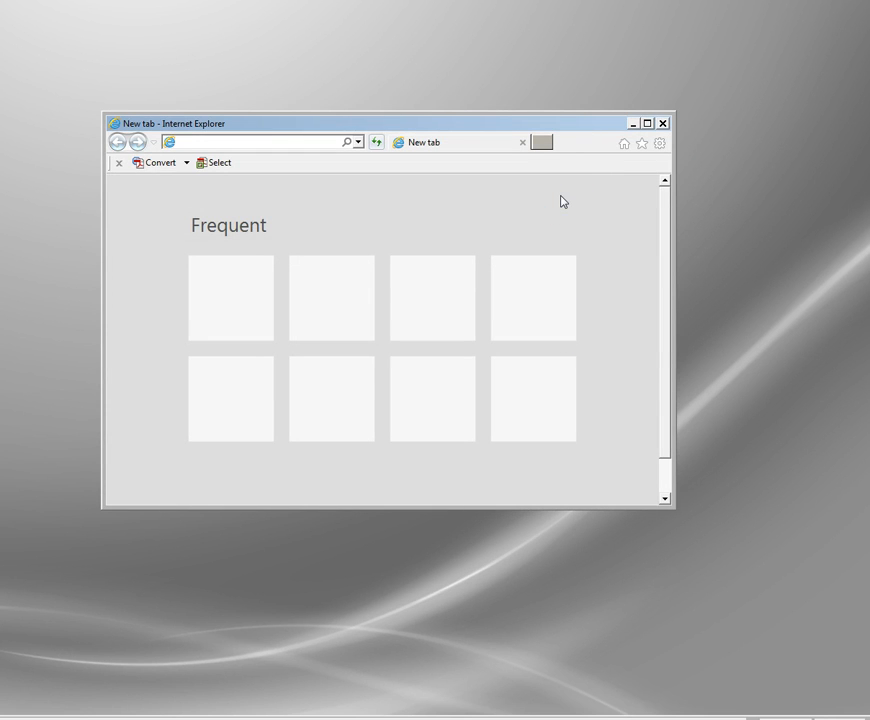
left_click(658, 142)
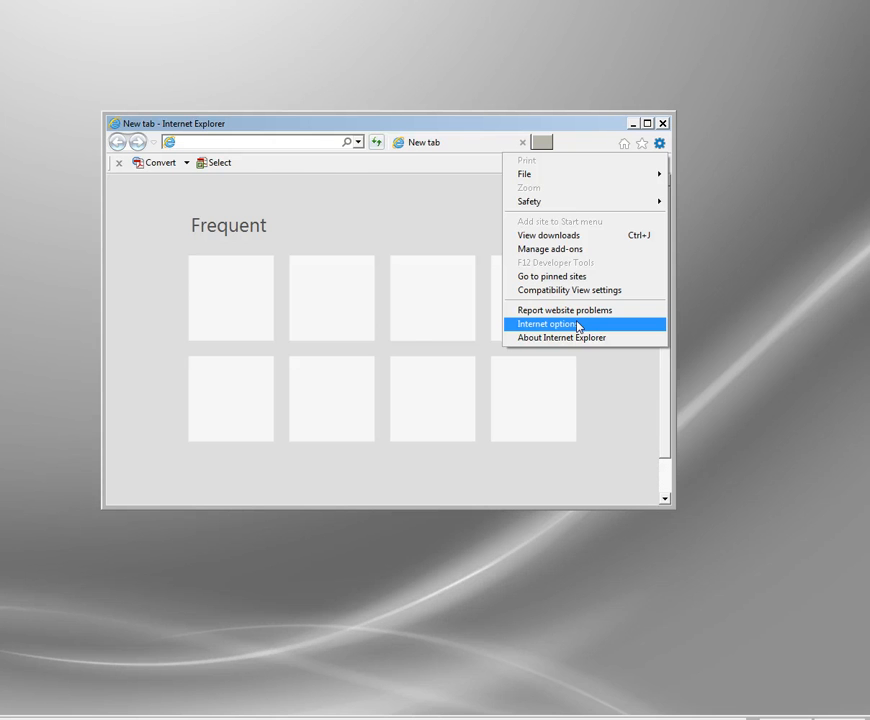
left_click(546, 324)
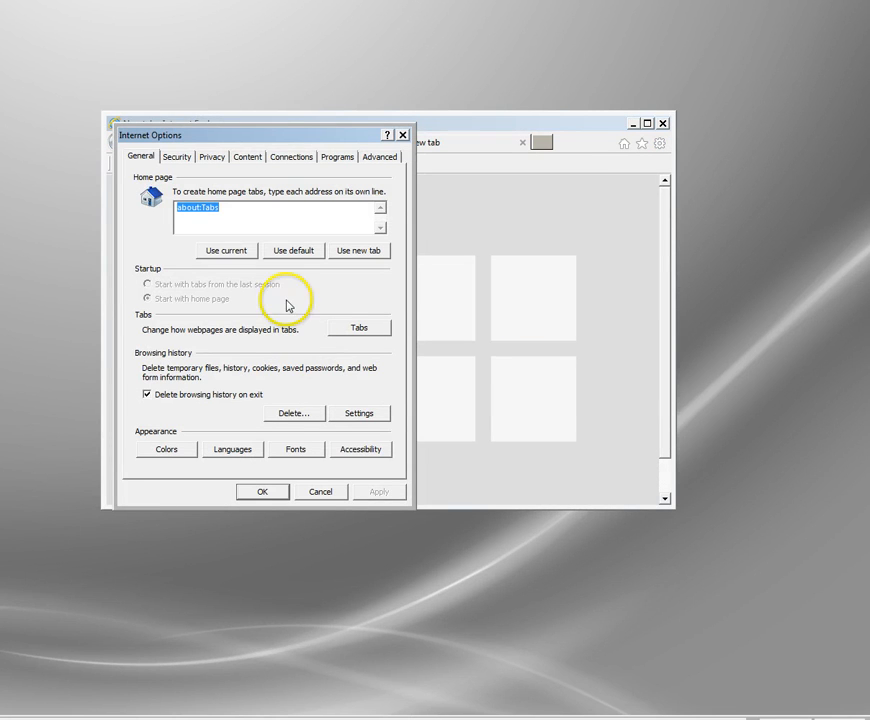
left_click(292, 156)
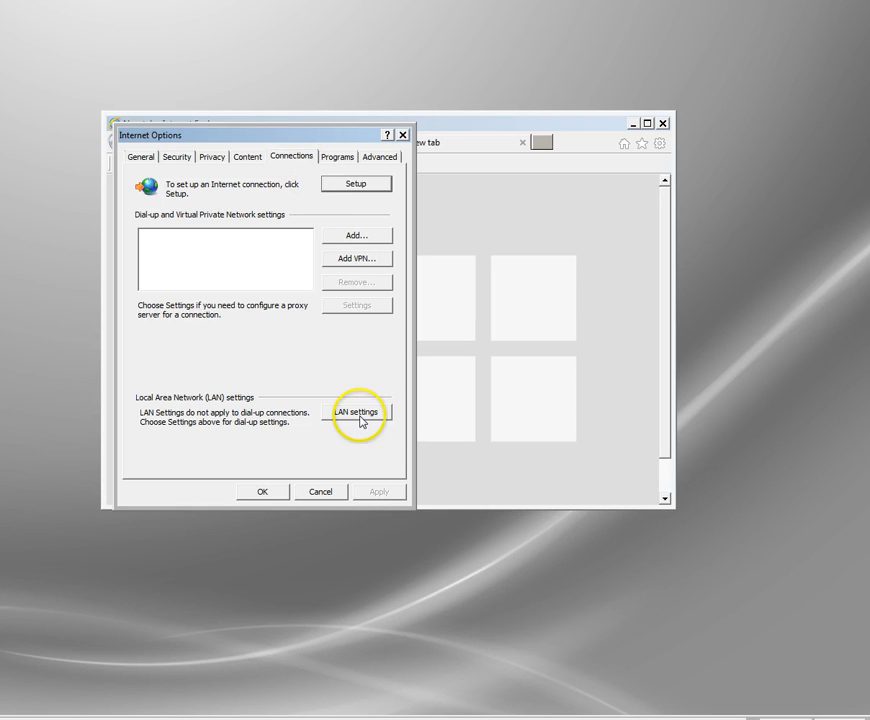
left_click(356, 412)
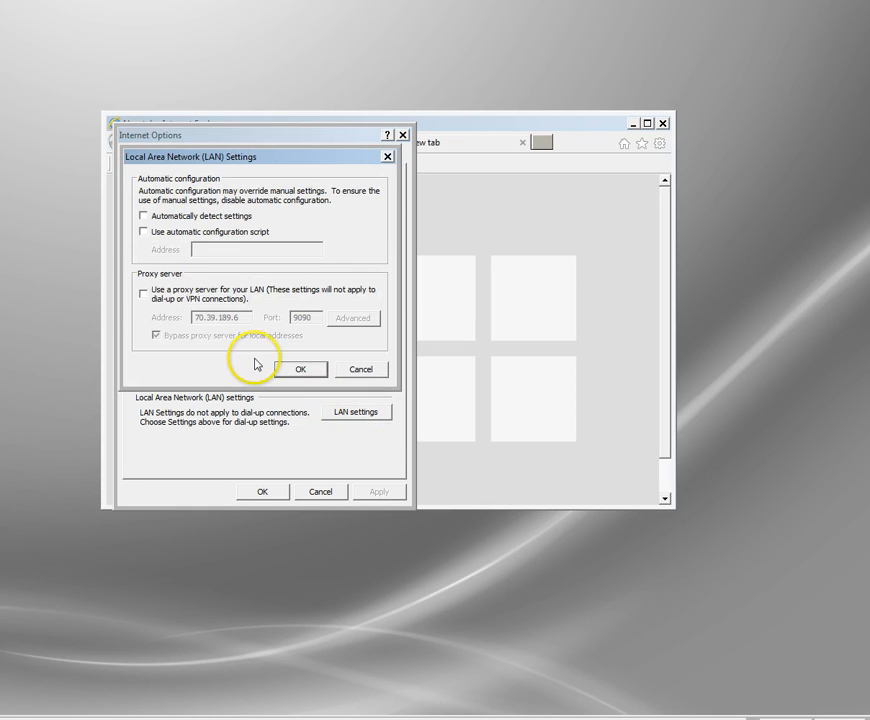
mouse_move(146, 288)
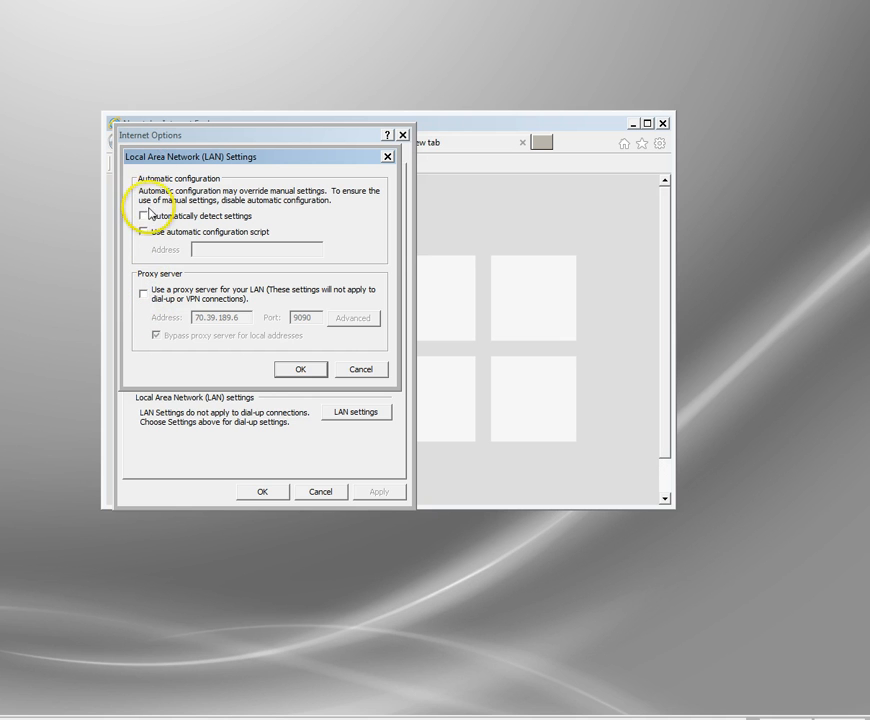
mouse_move(204, 198)
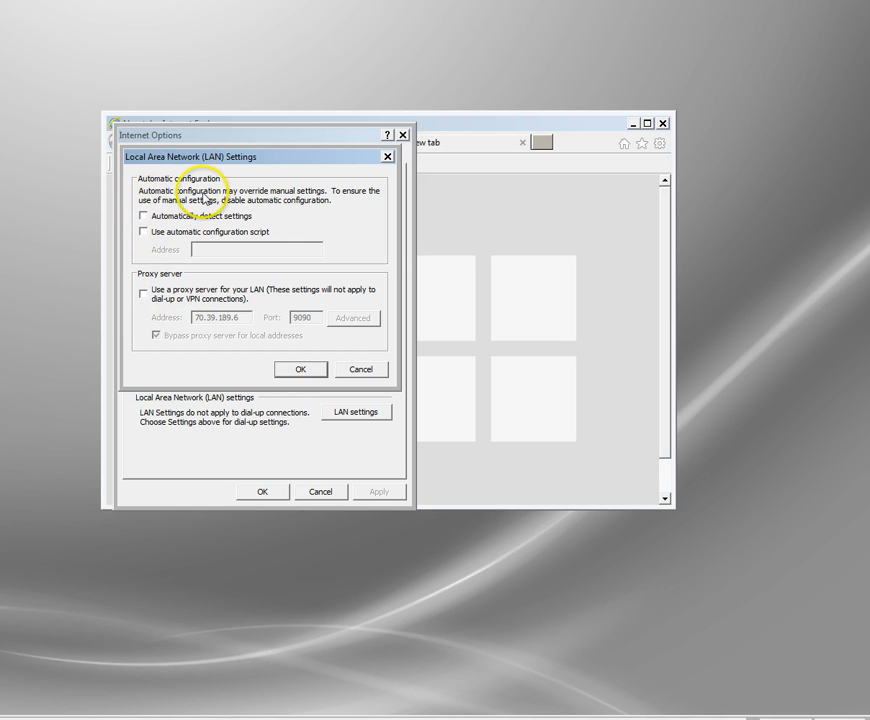